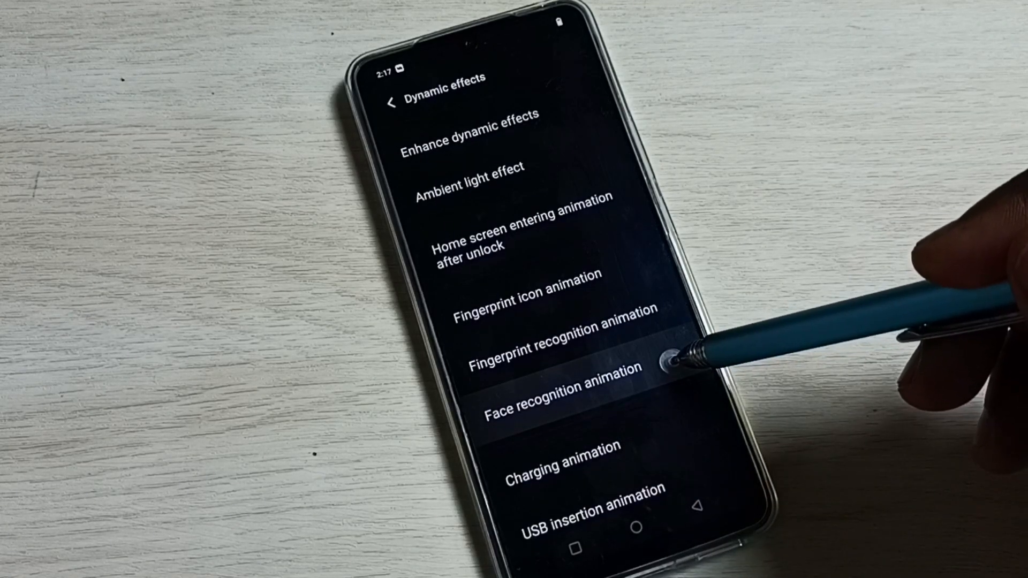
# Choose the blue cube animation in Face recognition animation, shown in the preview.
pyautogui.click(554, 405)
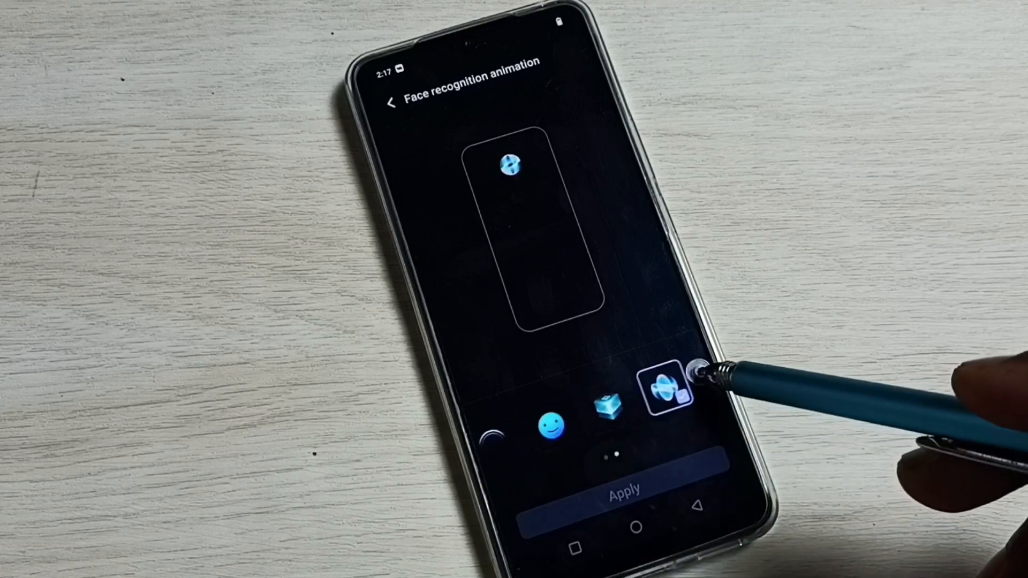
pyautogui.click(670, 383)
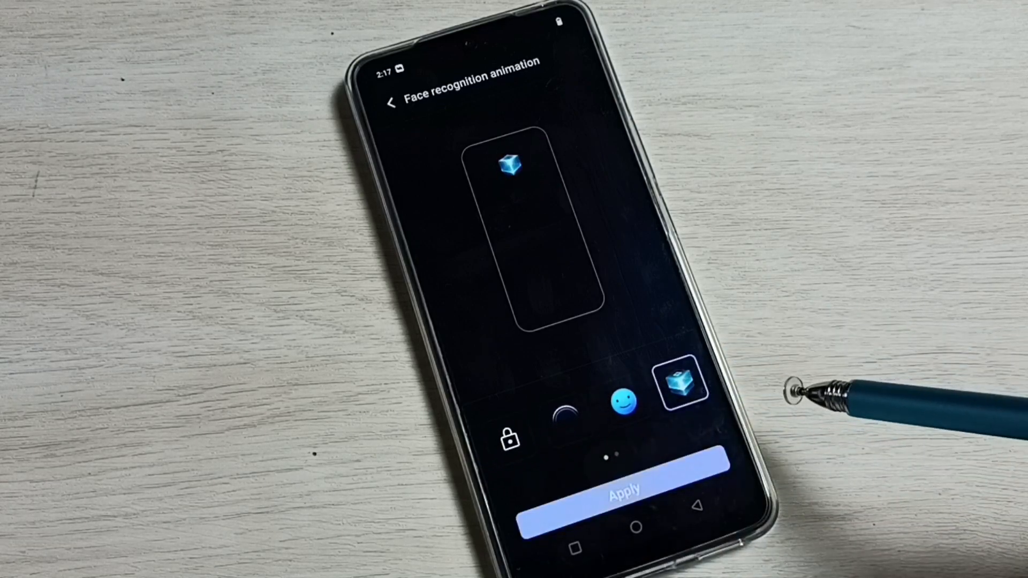